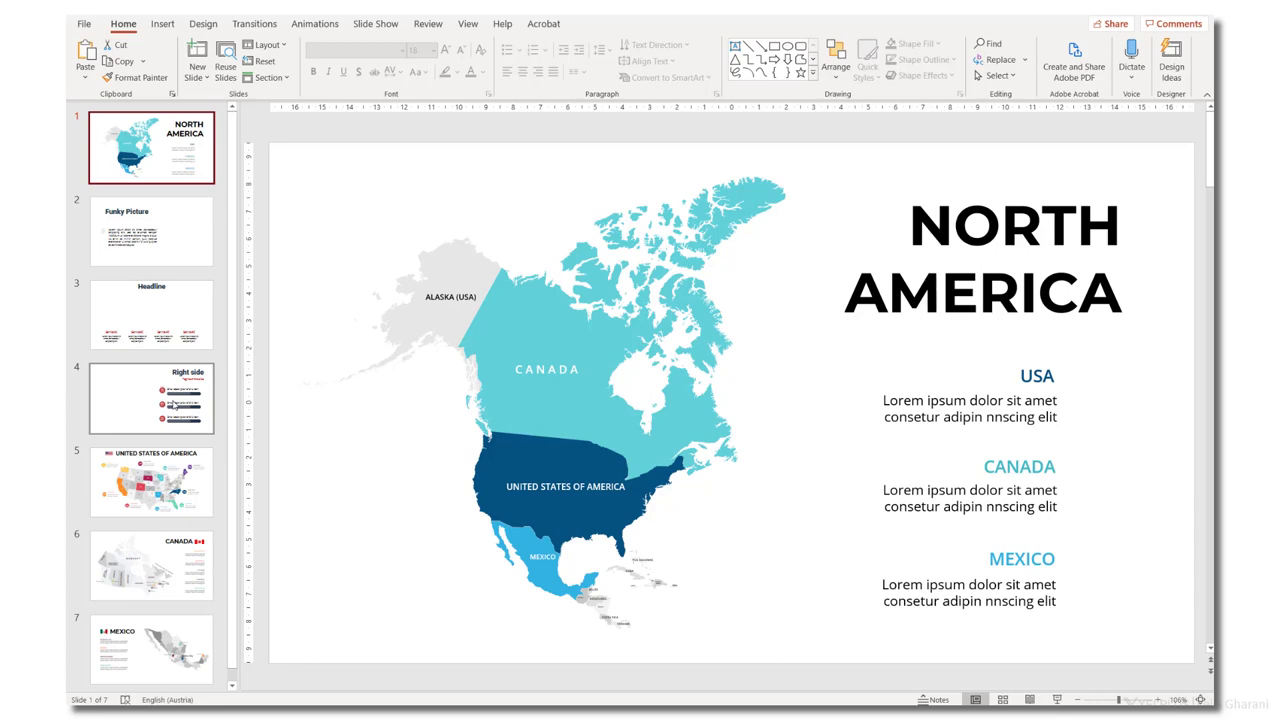
Browse to the Mexico slide, come back to North America, and switch to inserting objects
left_click(152, 648)
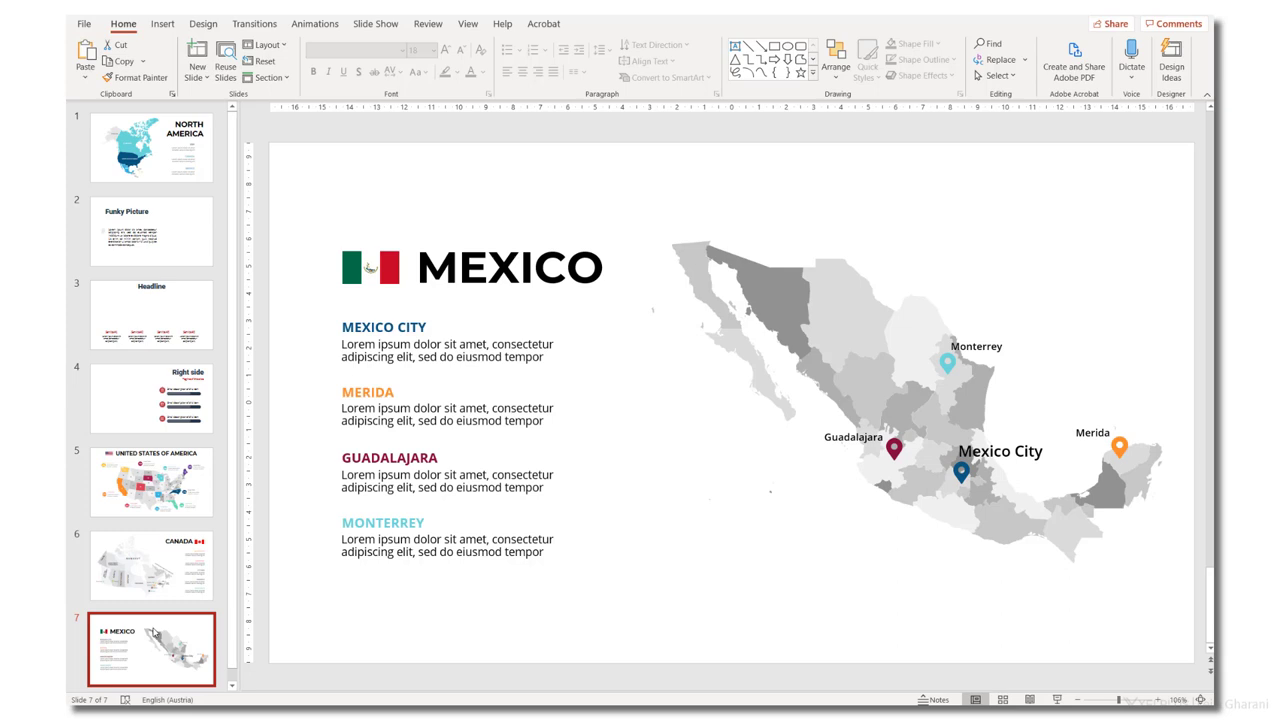
left_click(152, 148)
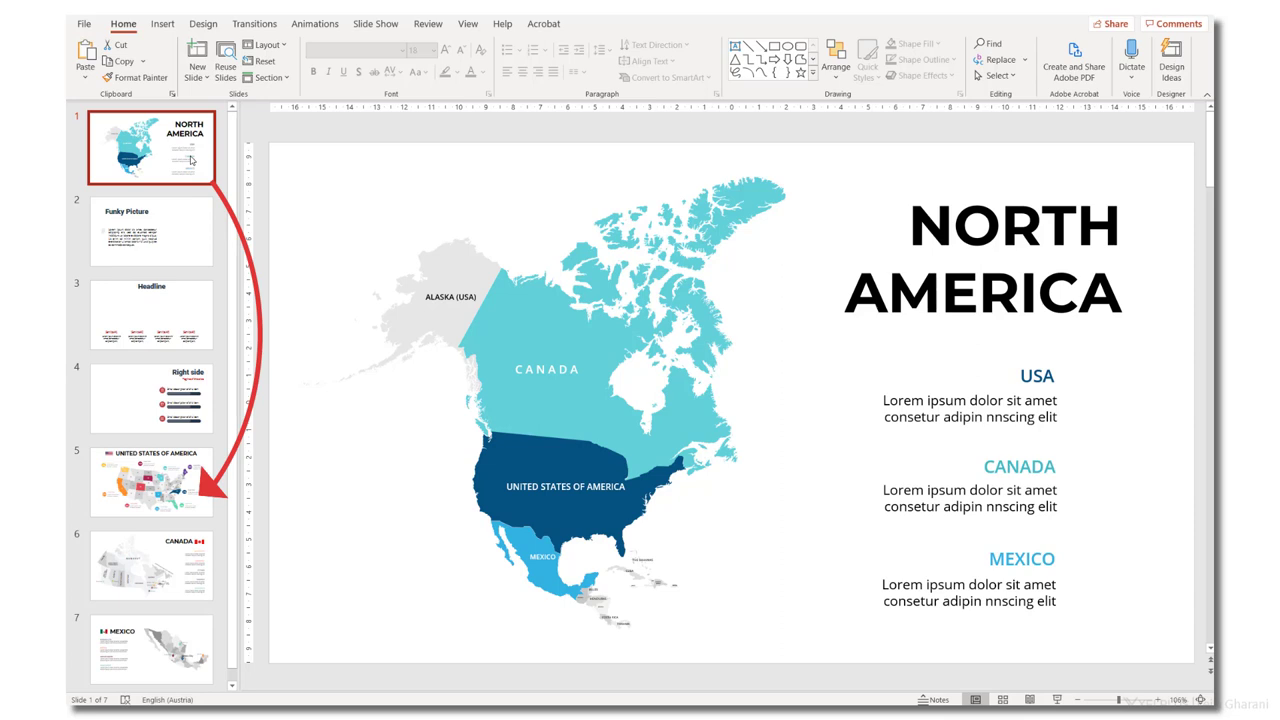
left_click(162, 24)
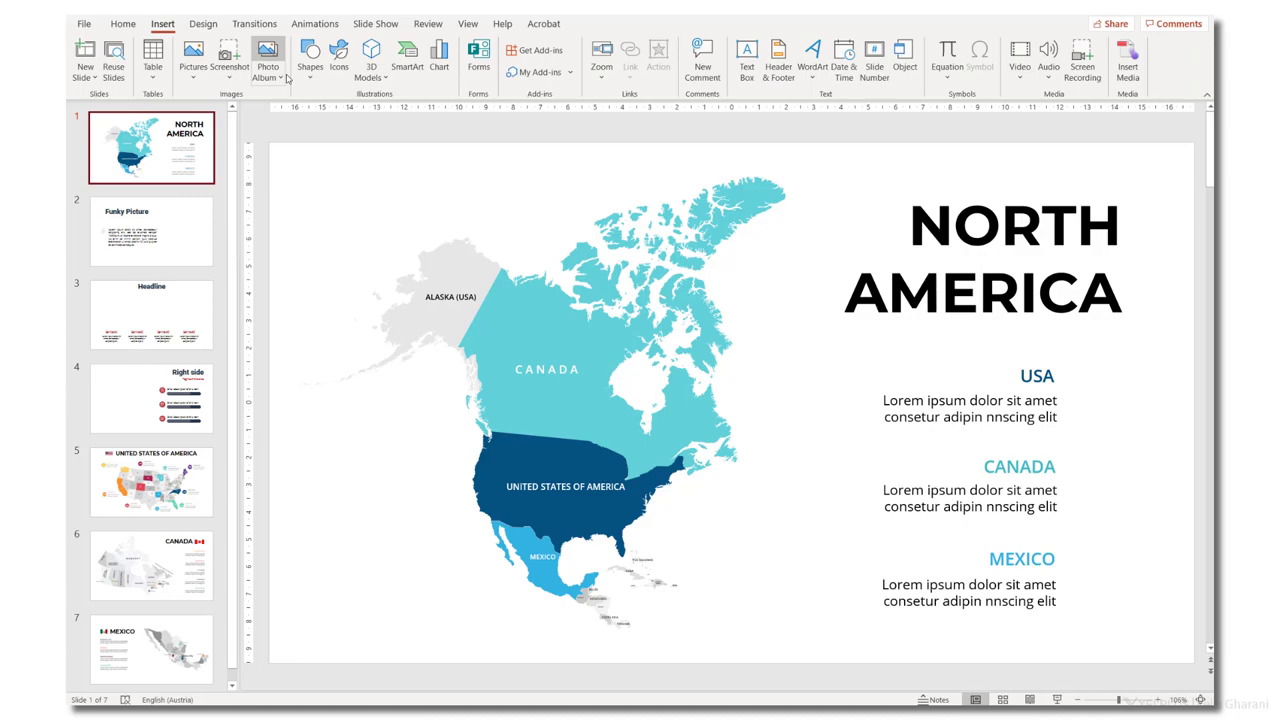
Draw a small rectangle shape next to the USA heading on the North America slide
left_click(310, 58)
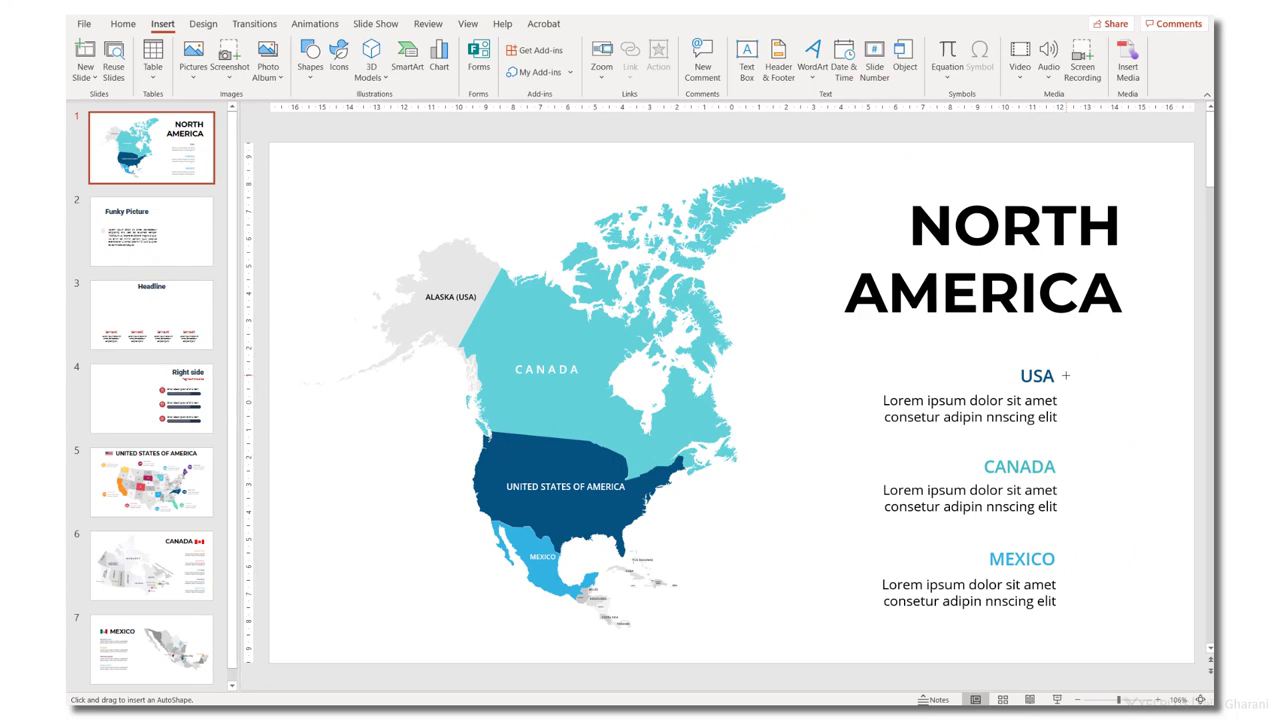
left_click(658, 56)
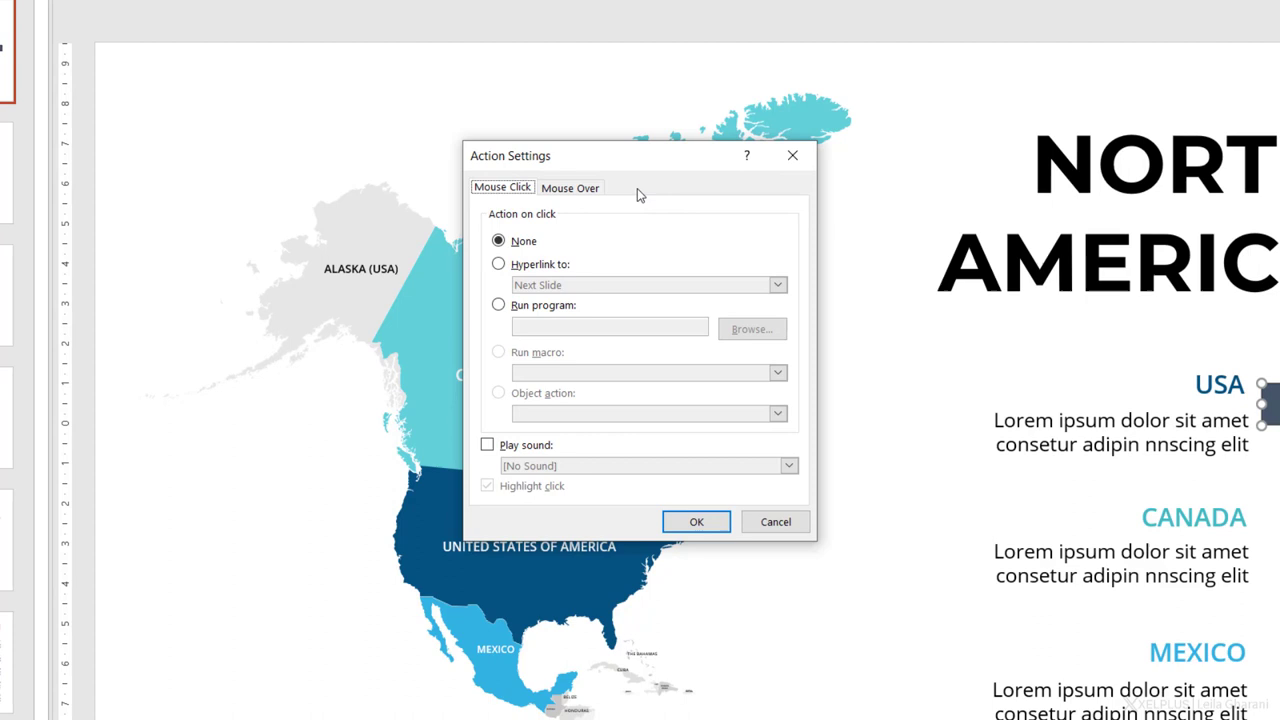
Set the rectangle's mouse-click action to hyperlink to Slide 5 (United States) and confirm
left_click(570, 188)
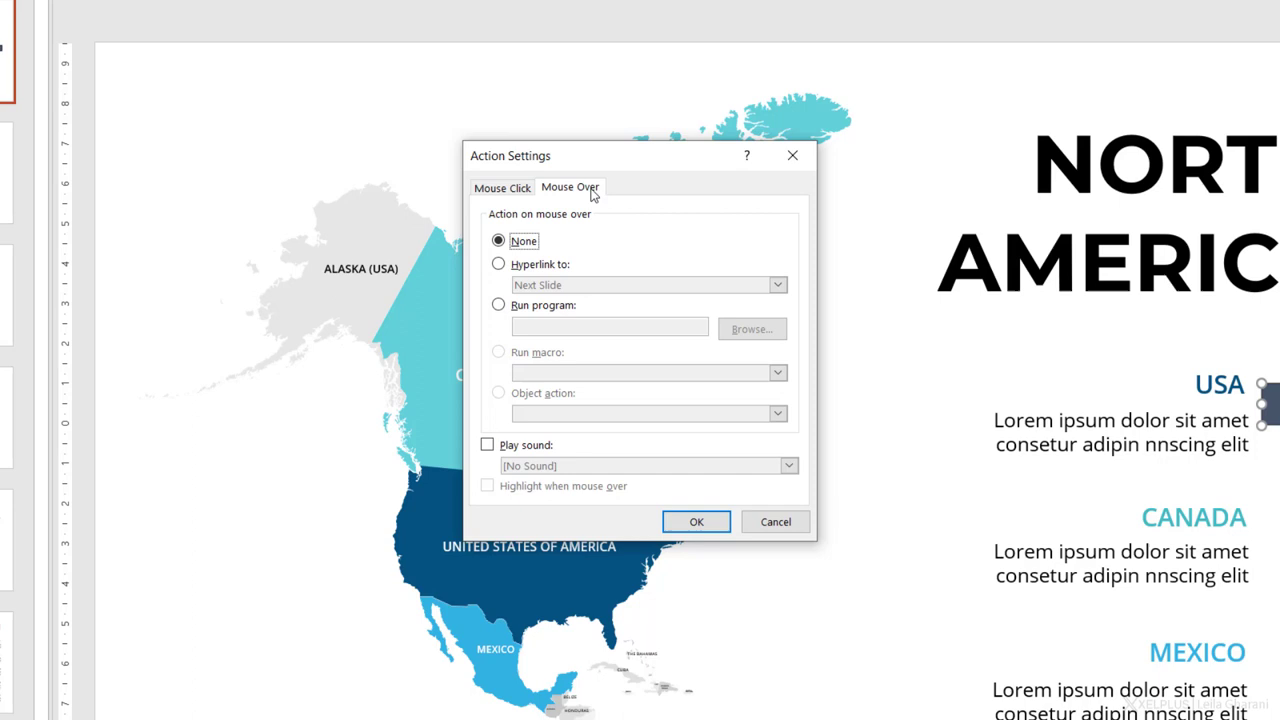
left_click(502, 188)
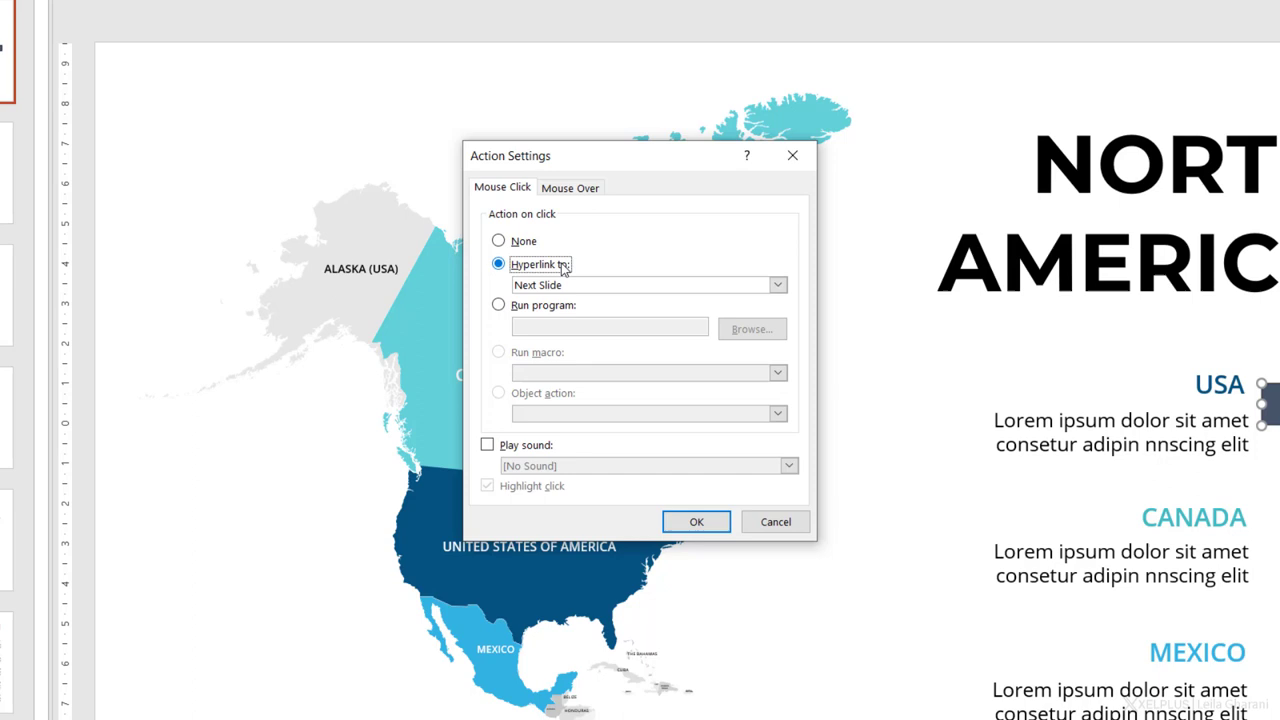
left_click(778, 284)
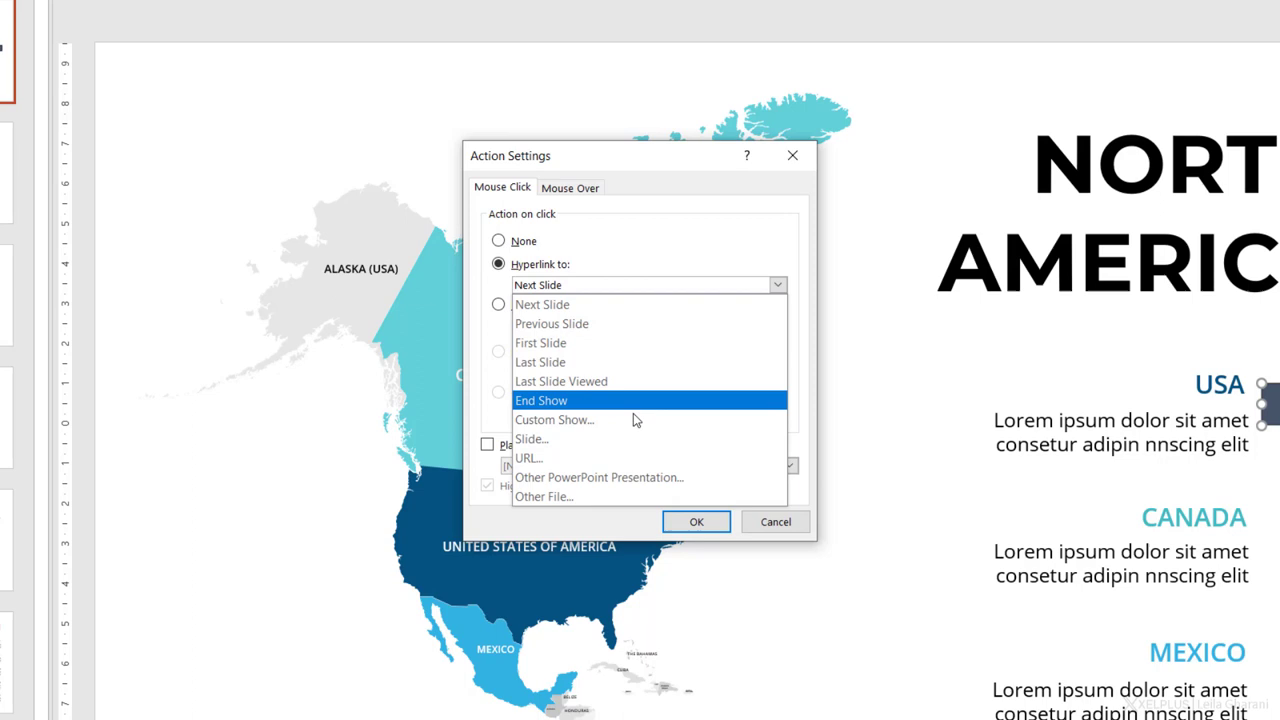
left_click(532, 440)
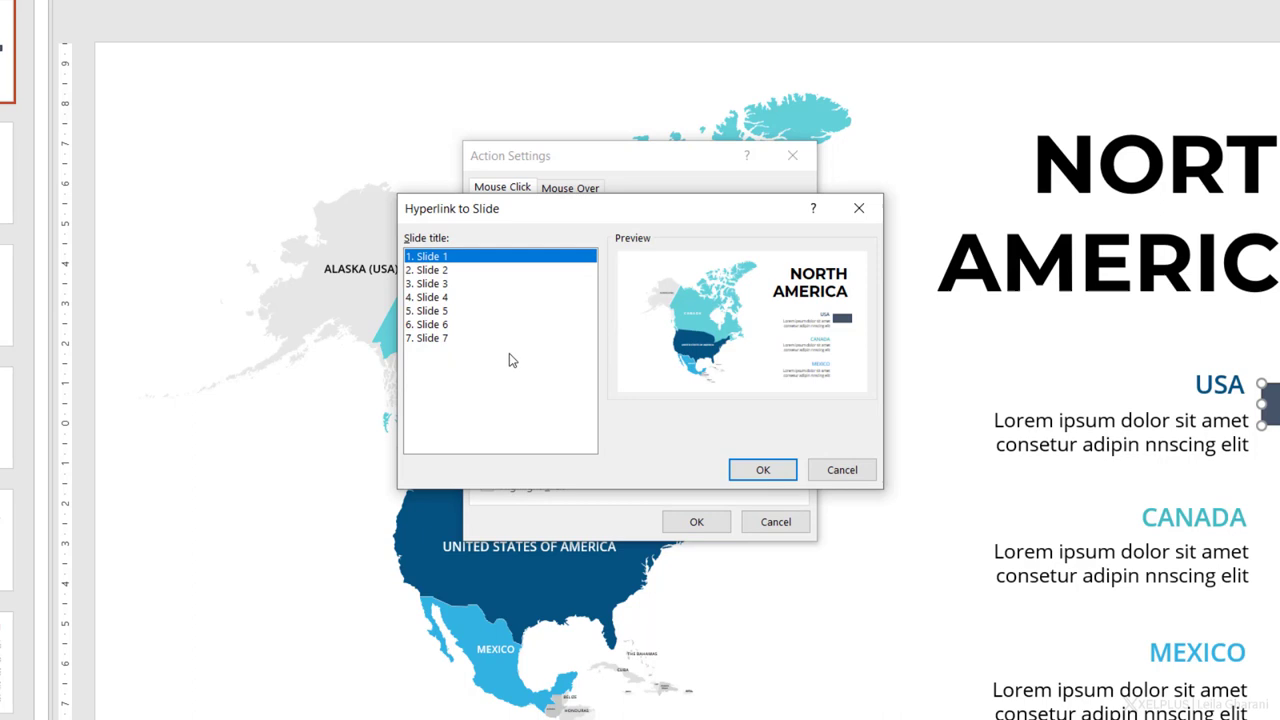
left_click(762, 470)
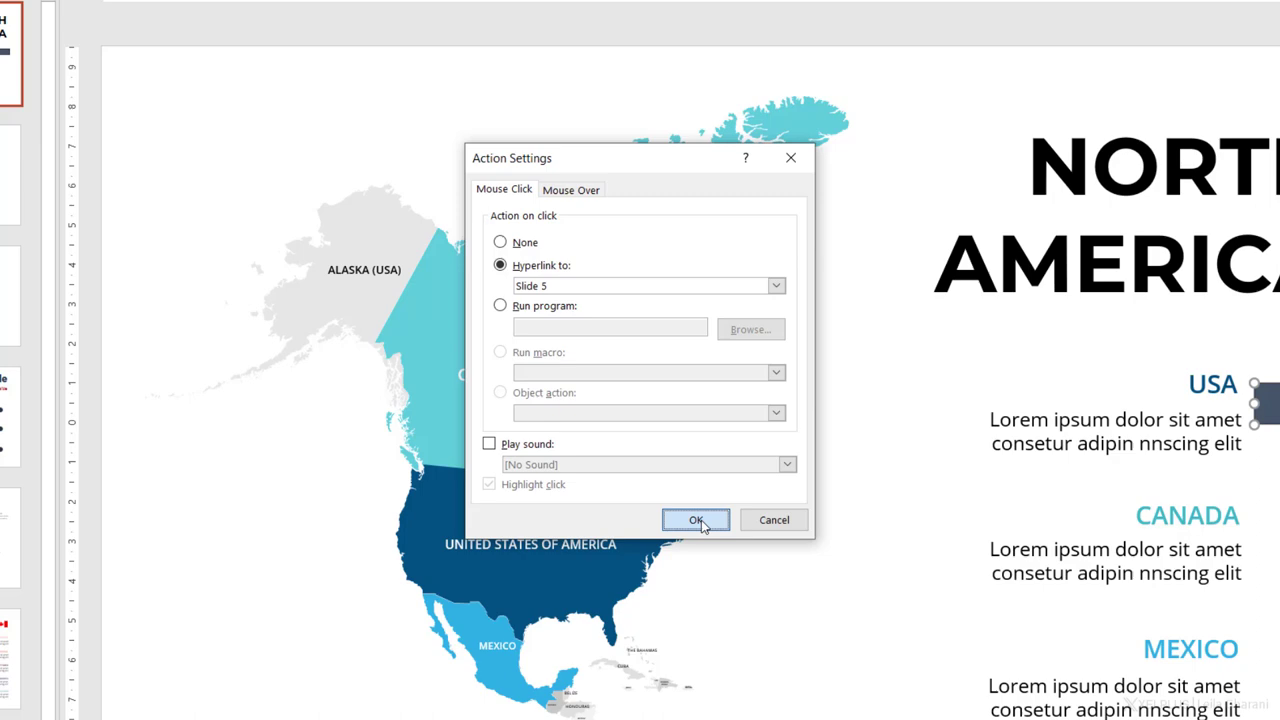
left_click(696, 520)
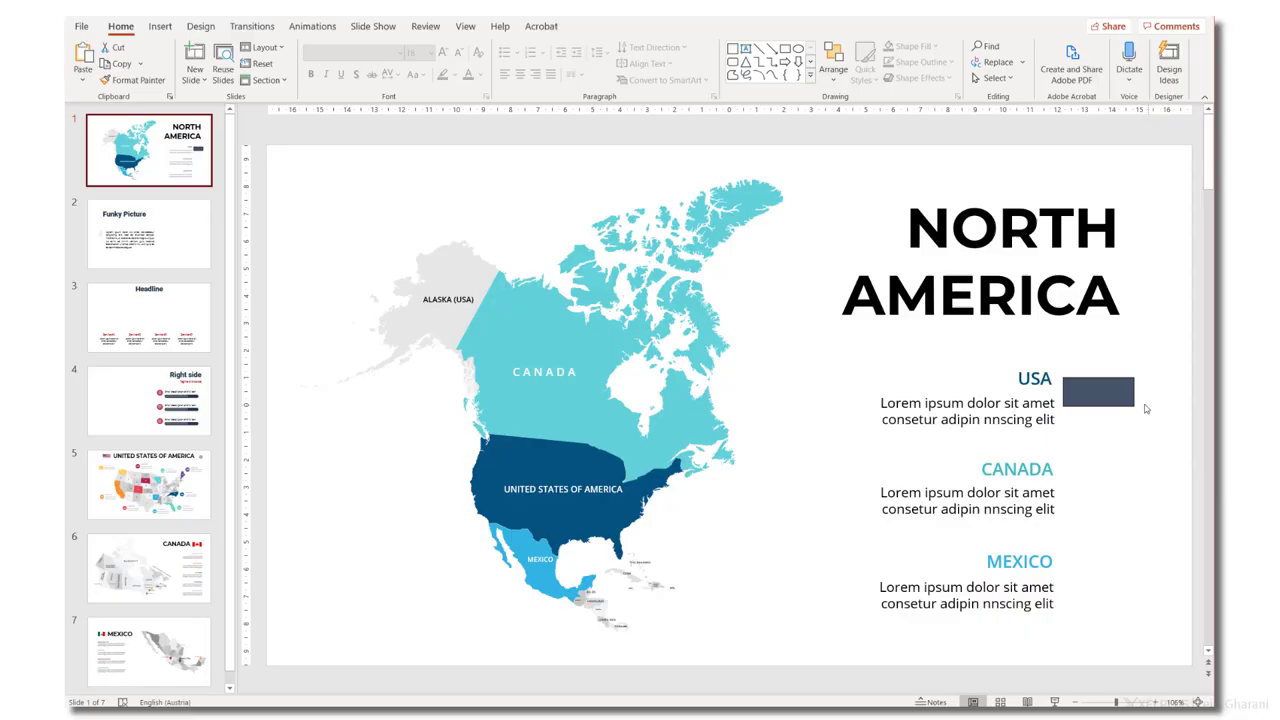
Switch to the other deck showing the OUR HISTORY timeline slide
left_click(1096, 392)
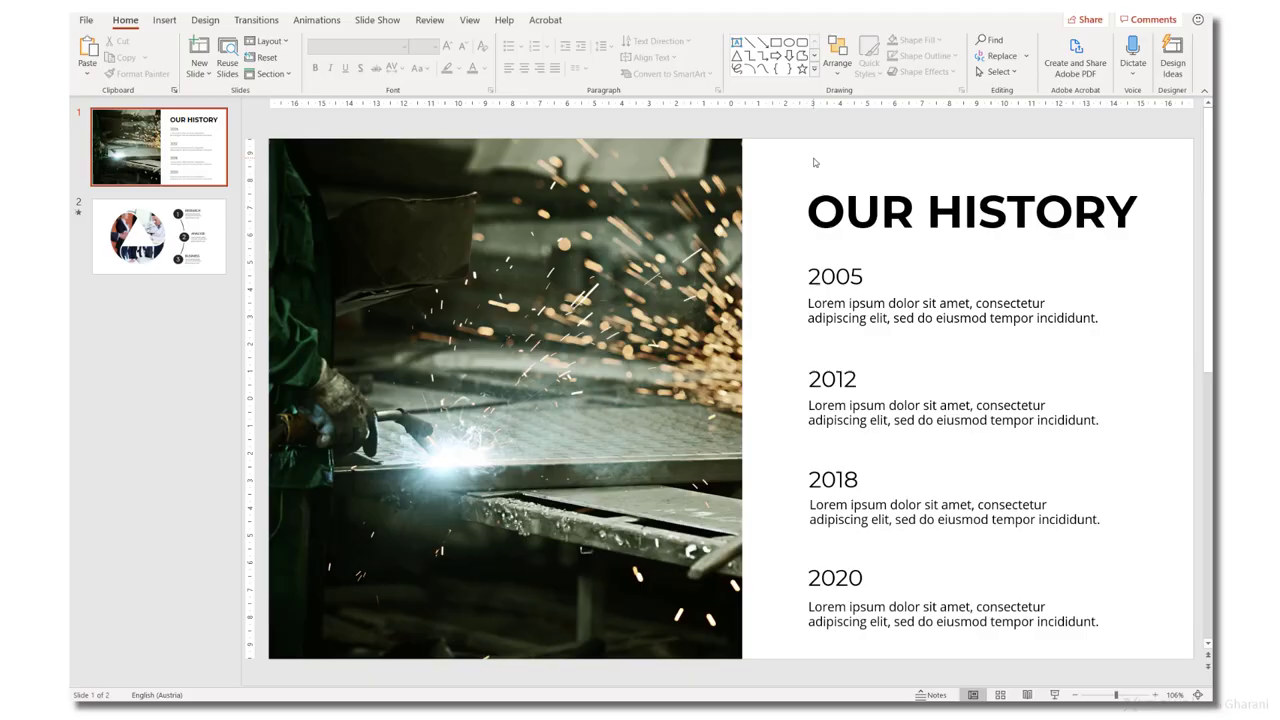
Check File Info showing the deck at about 41.7 MB, then return to the OUR HISTORY slide
left_click(158, 236)
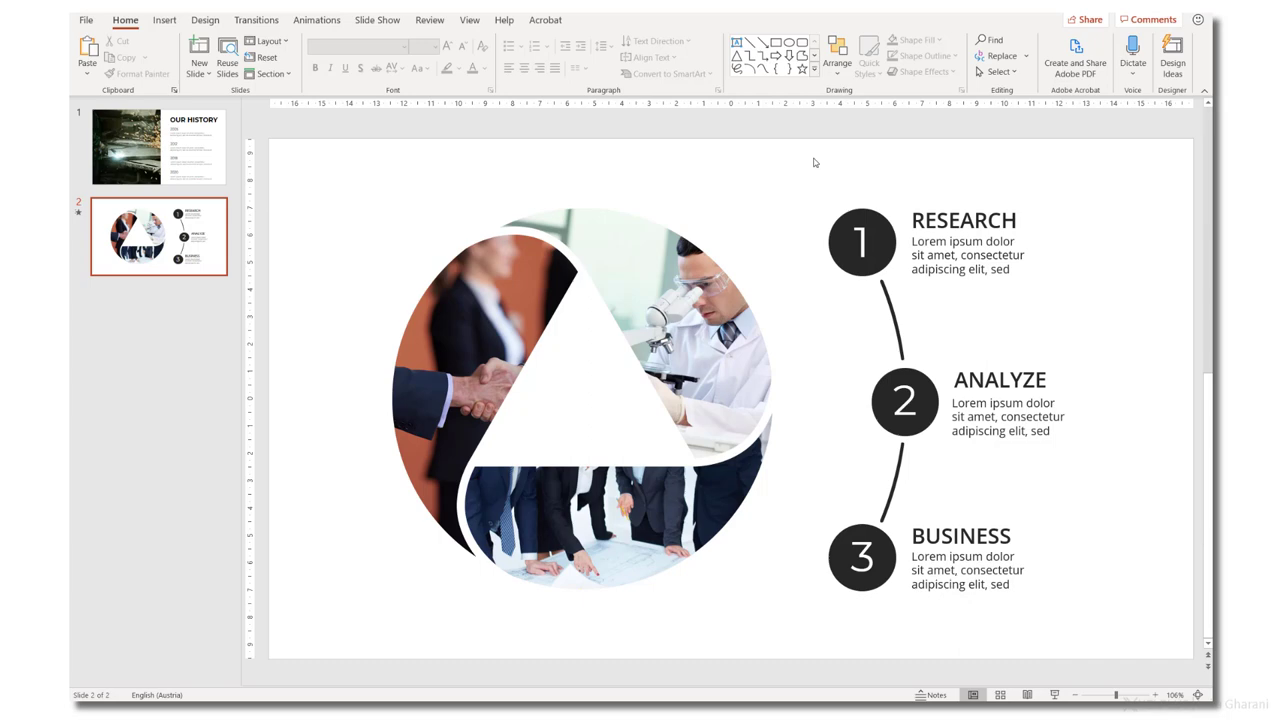
left_click(86, 20)
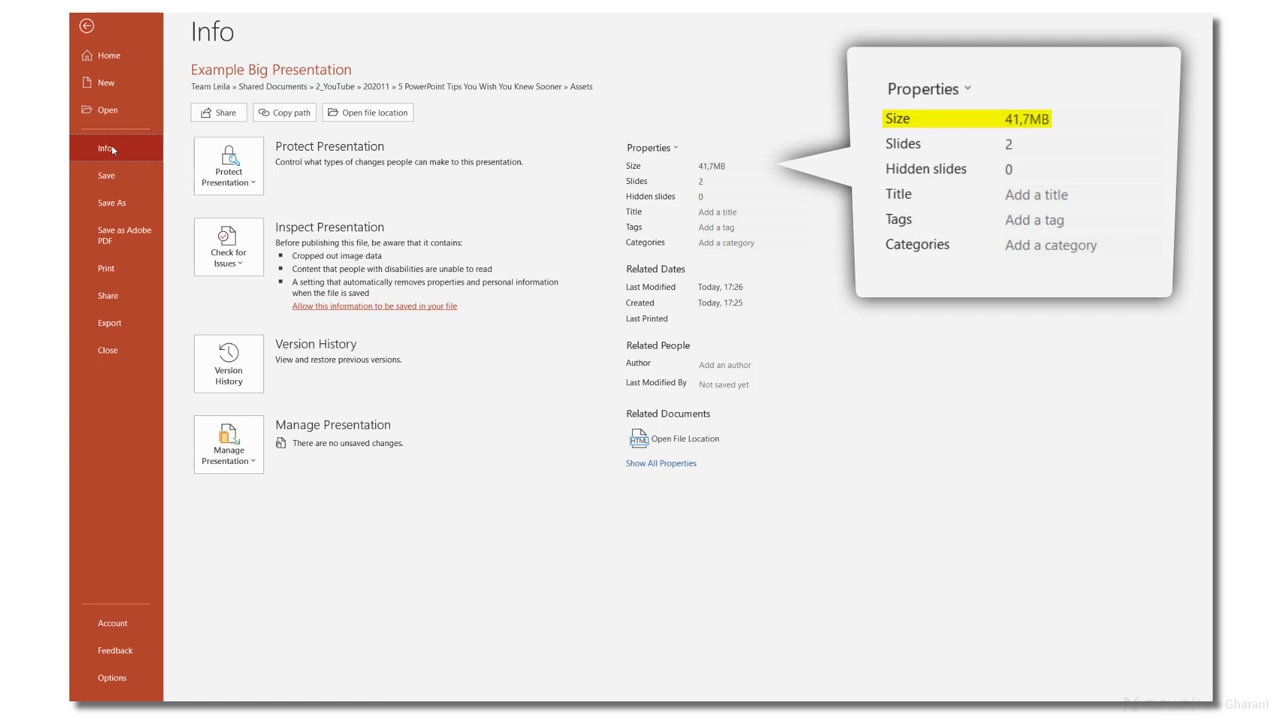
left_click(86, 24)
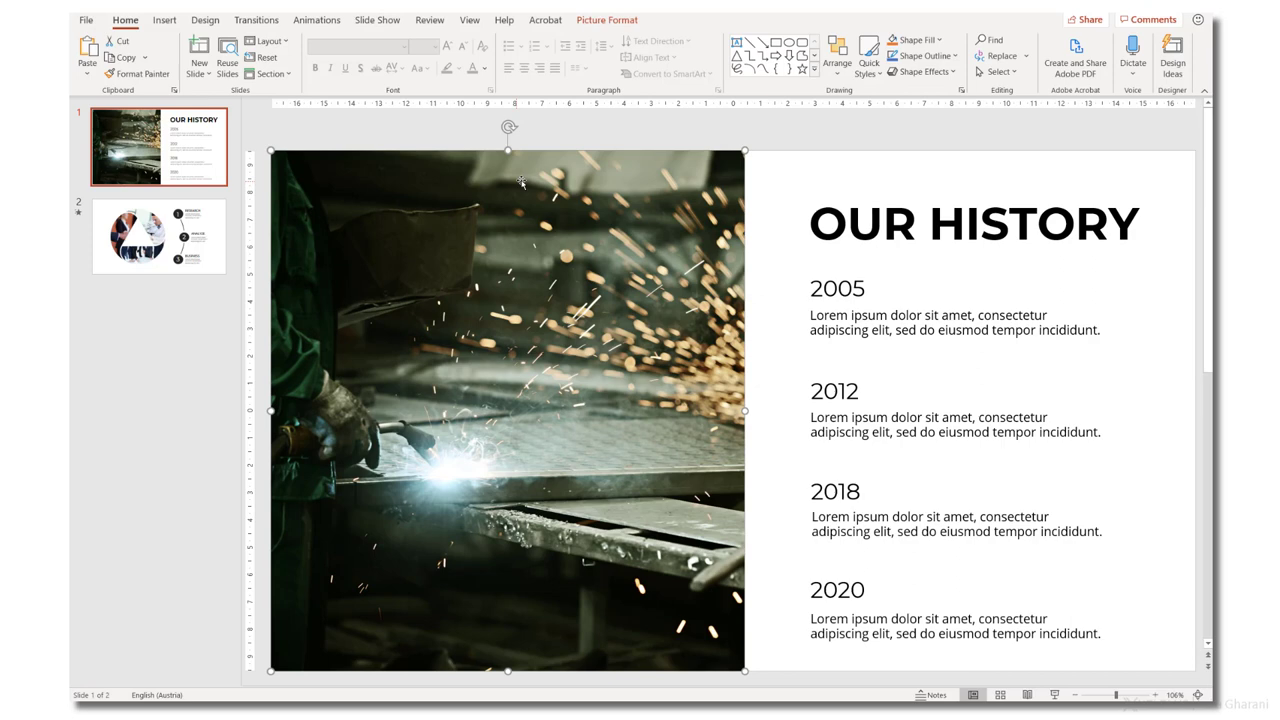
Compress the welding photo to HD (330 ppi), bringing the deck to about 1.69 MB
left_click(316, 38)
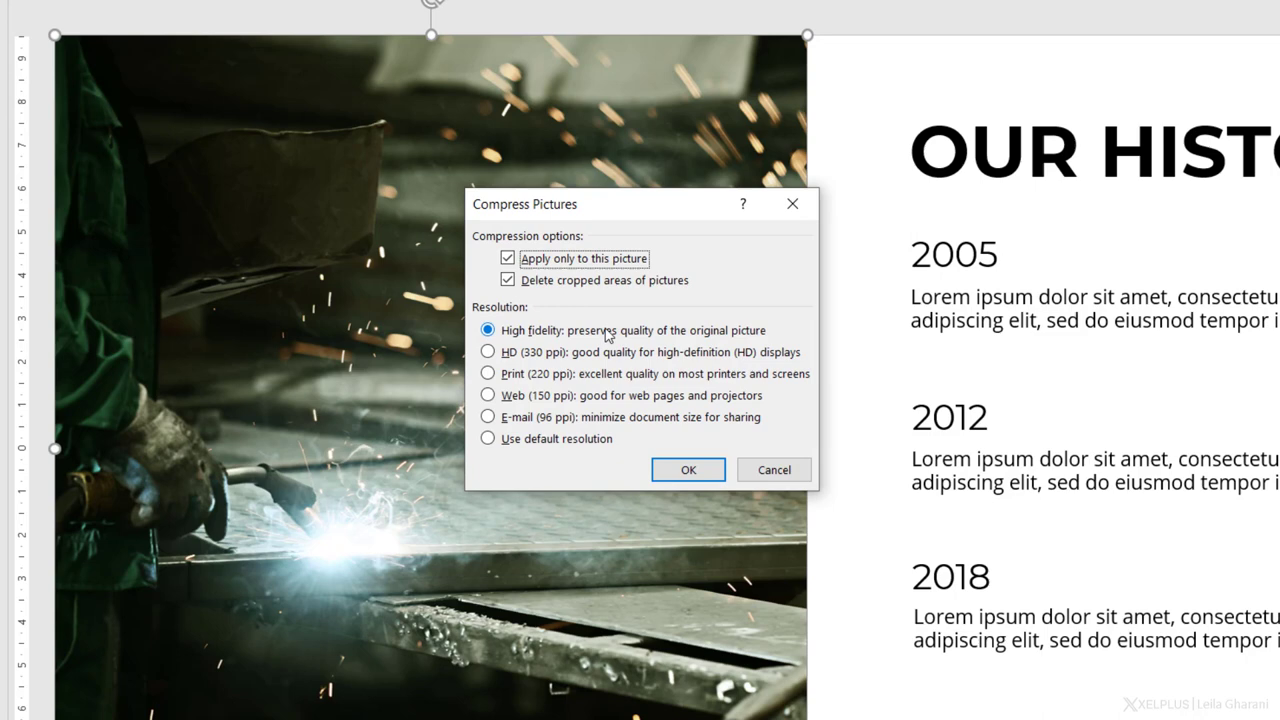
left_click(488, 352)
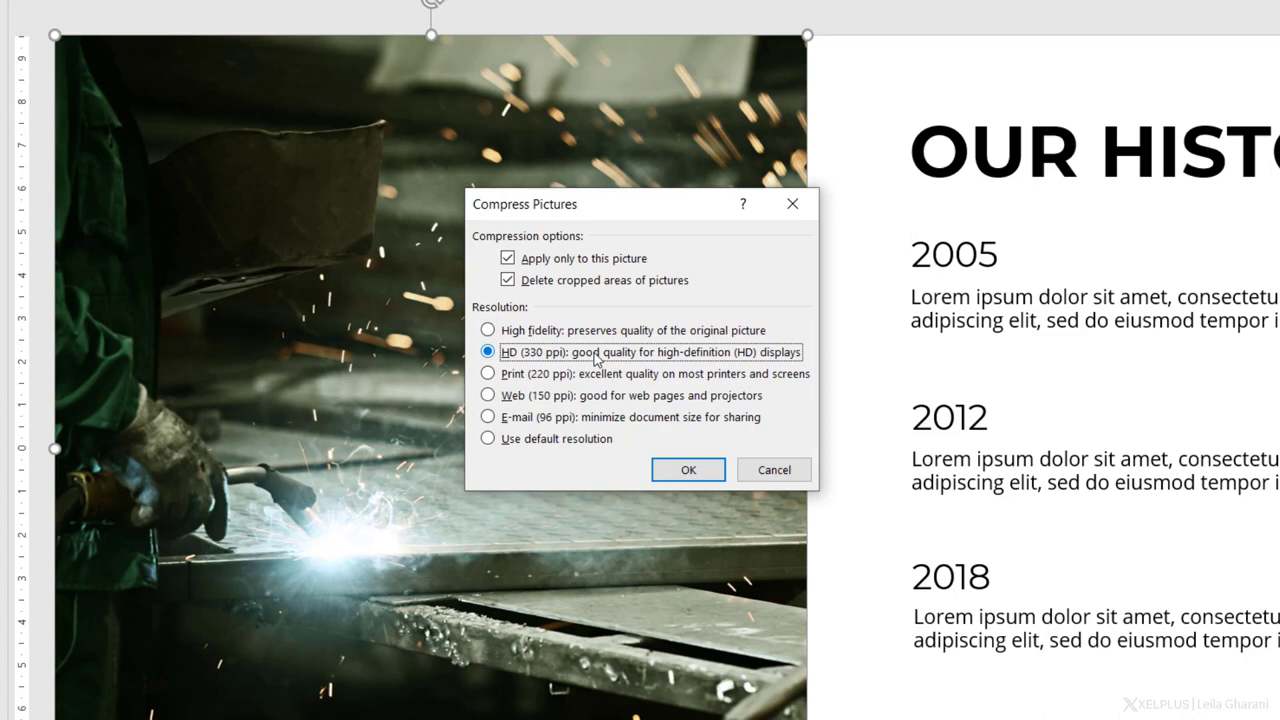
left_click(688, 468)
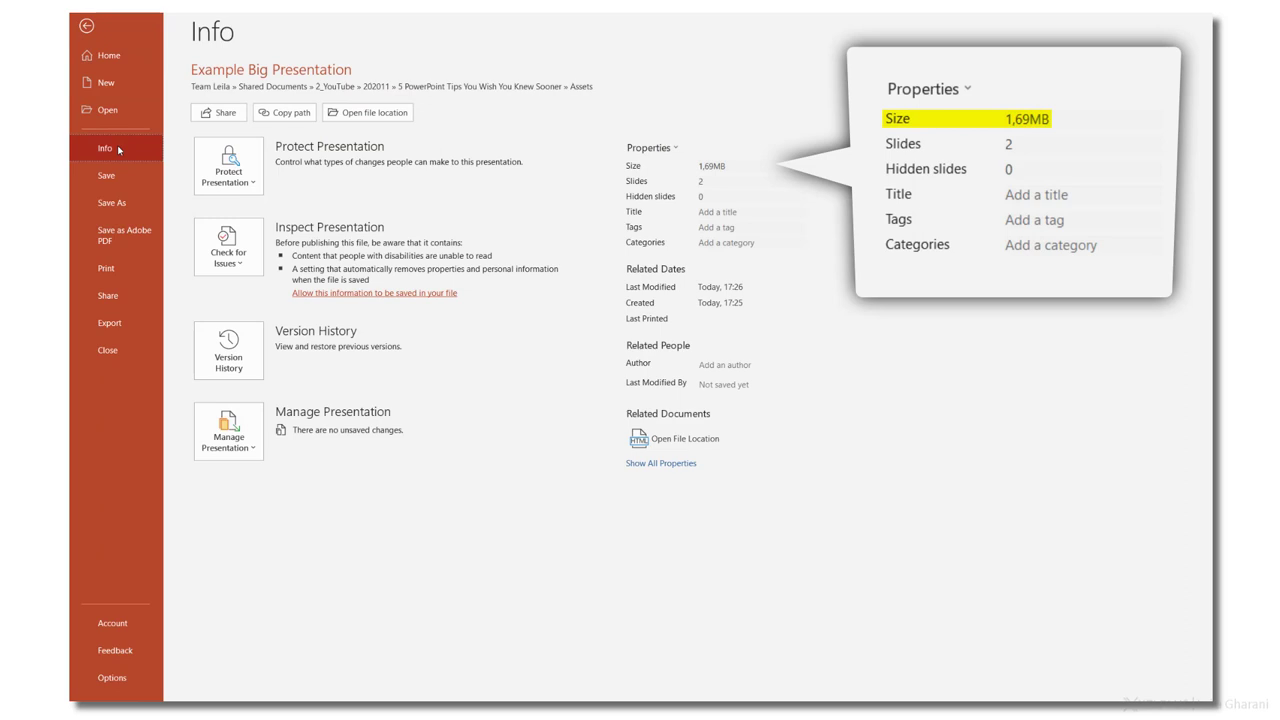
Return from the 1.69 MB file info to the slide and reopen Compress Pictures for the welding photo
left_click(86, 24)
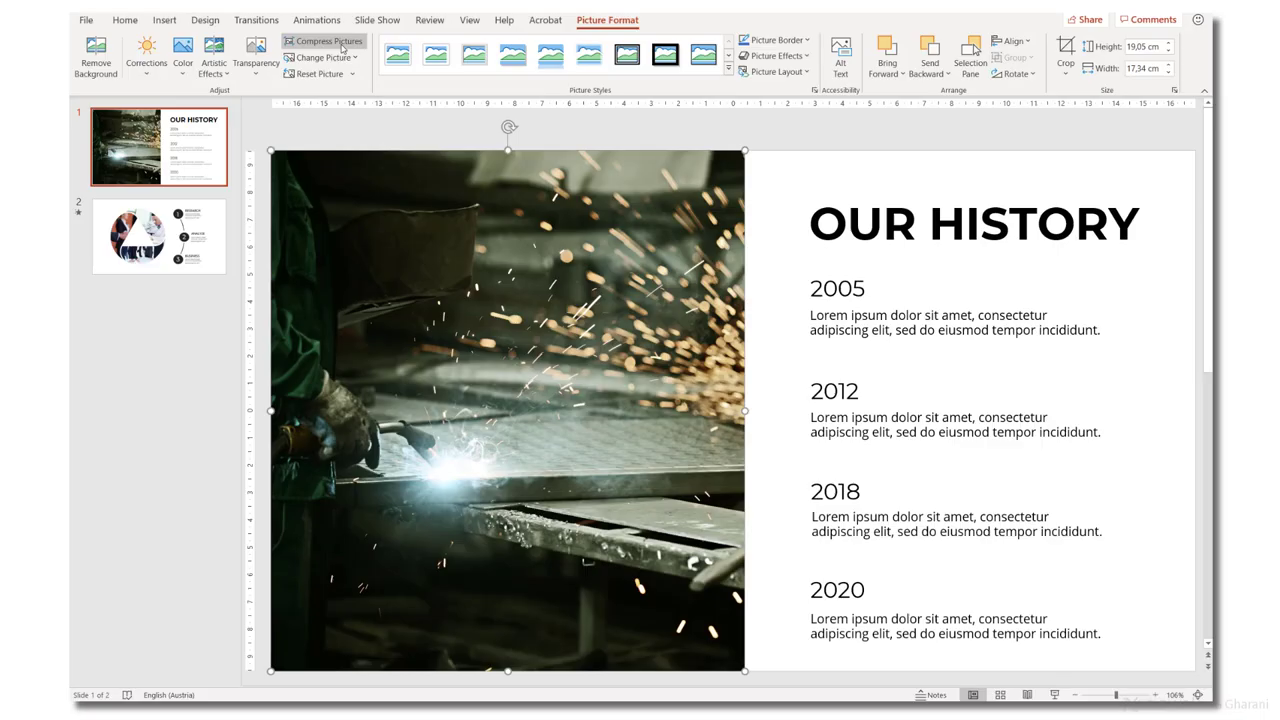
left_click(322, 40)
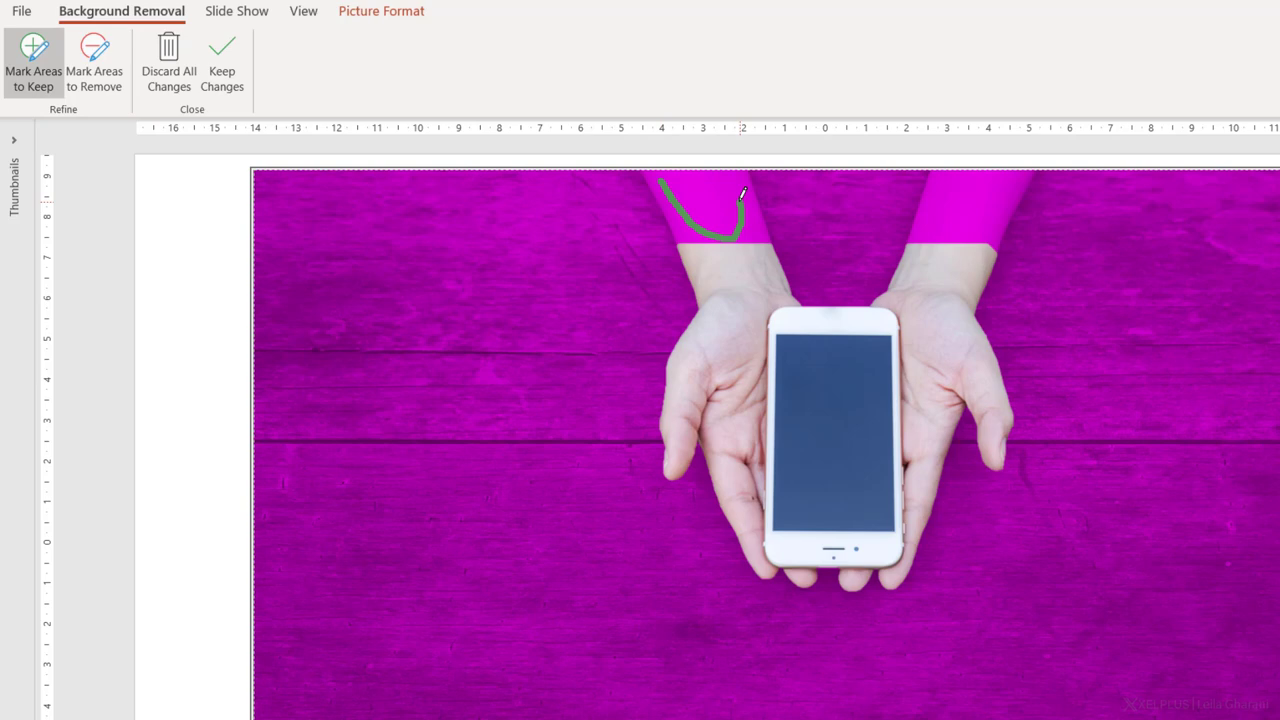
Mark the upper arm to keep and apply background removal to the hands-holding-phone photo
left_click(222, 64)
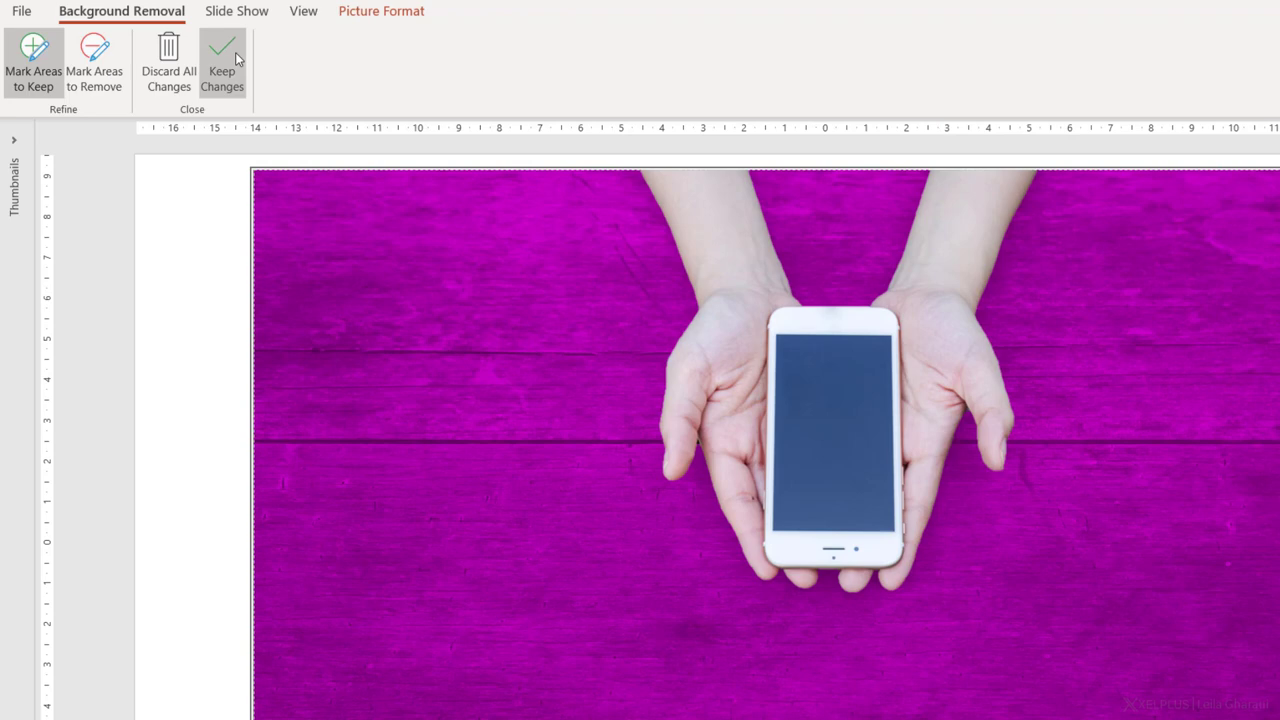
left_click(222, 62)
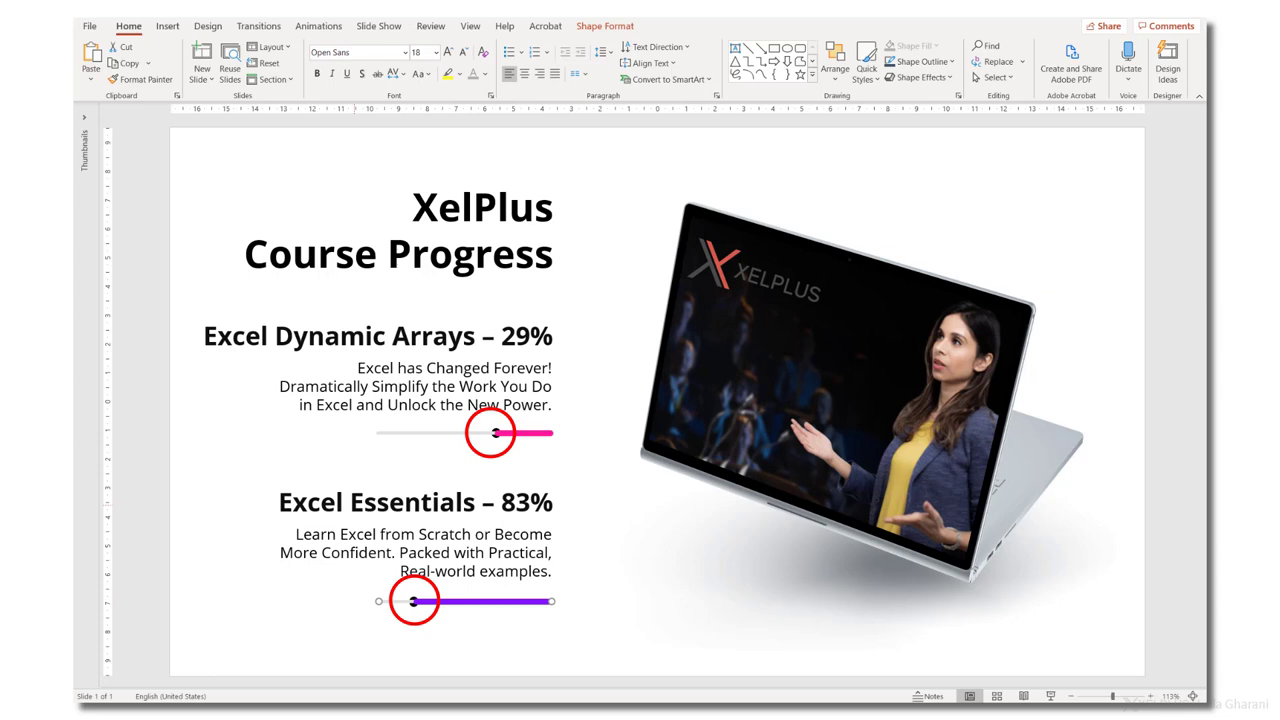
Show the Selection Pane for the XelPlus Course Progress slide with Alt+F10
key("Alt+F10")
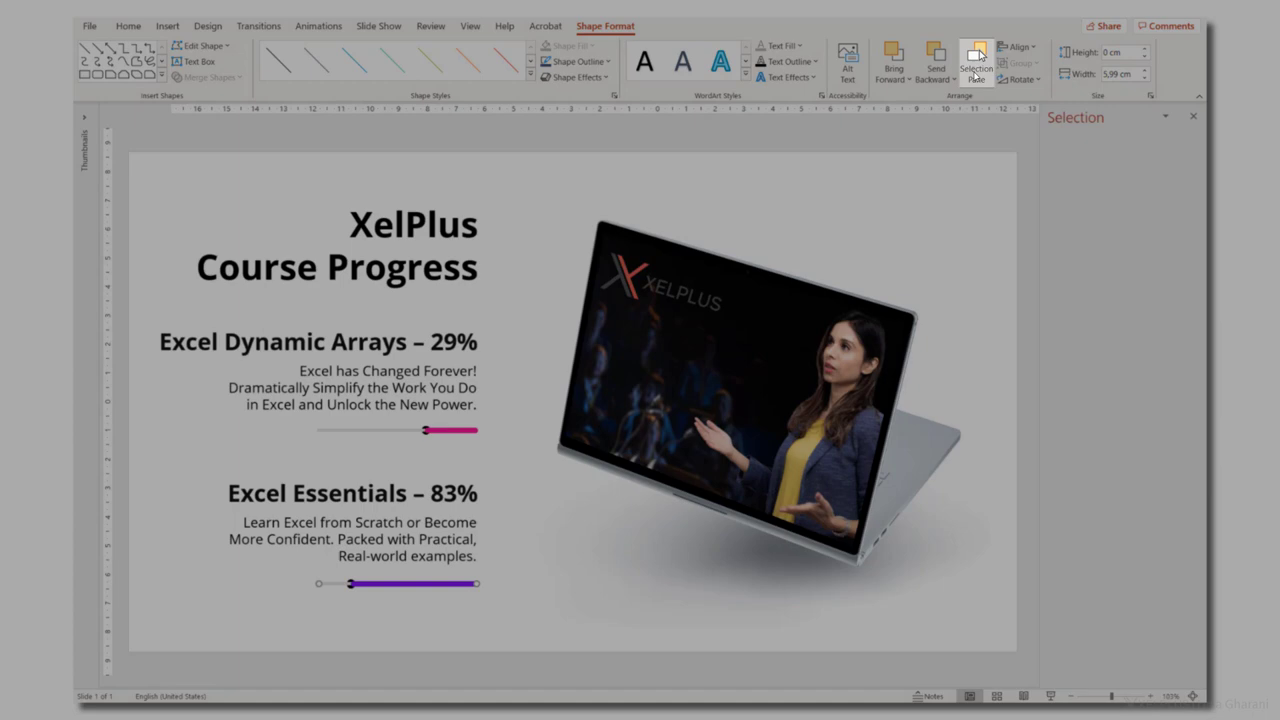
In the Selection Pane select and reposition Pink Dot, then select Line 22 of the progress bar
left_click(976, 60)
type("Pink Dot")
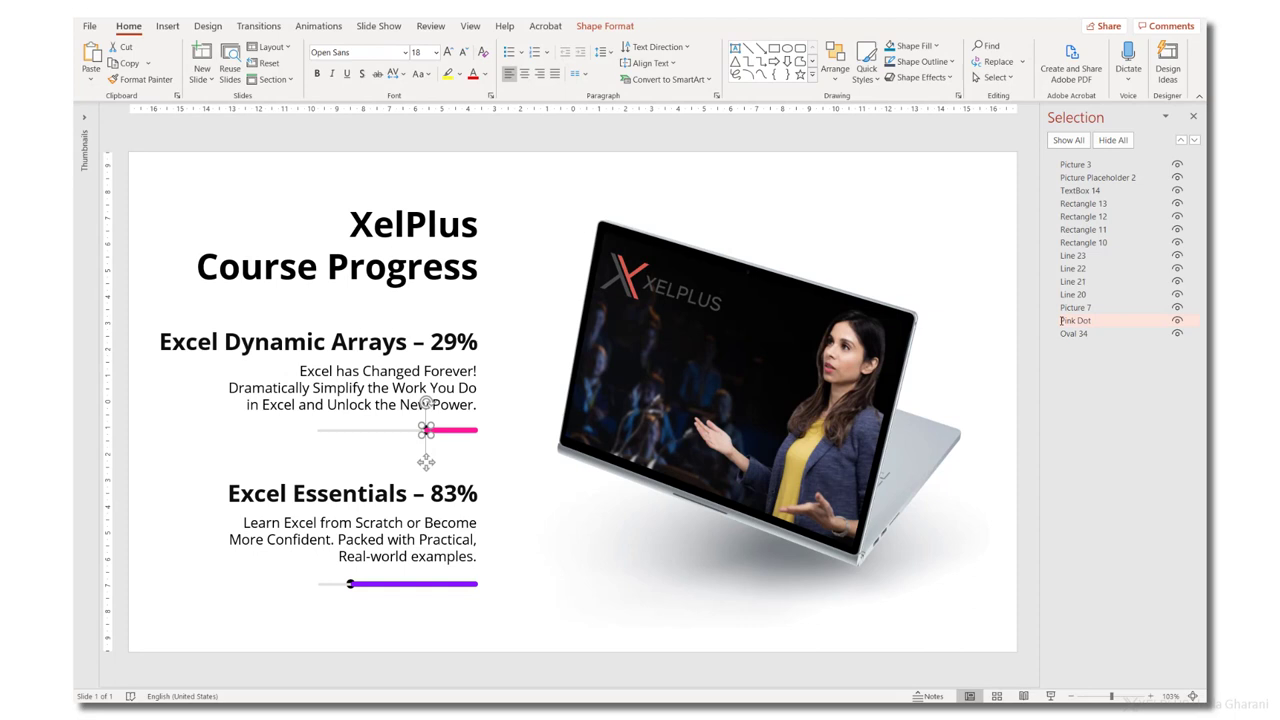
left_click(572, 46)
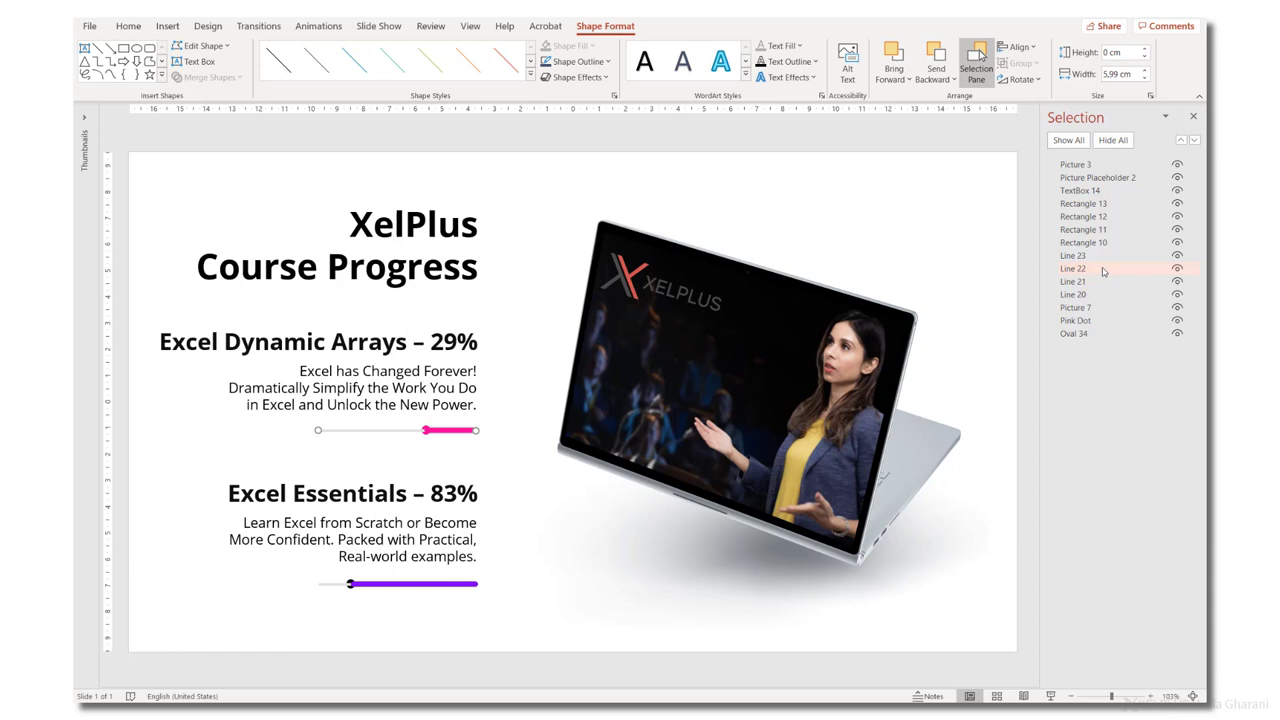
left_click(1076, 320)
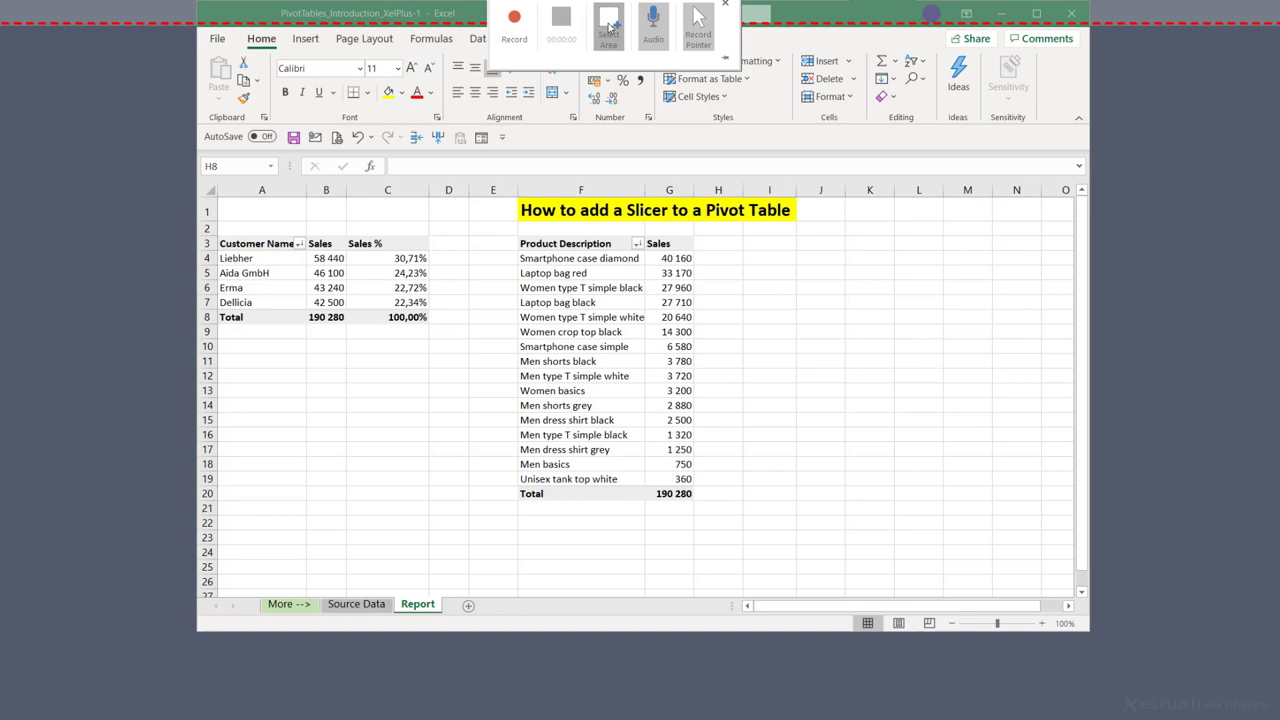
Select the Excel workbook window as the recording area and start recording it
left_click(608, 24)
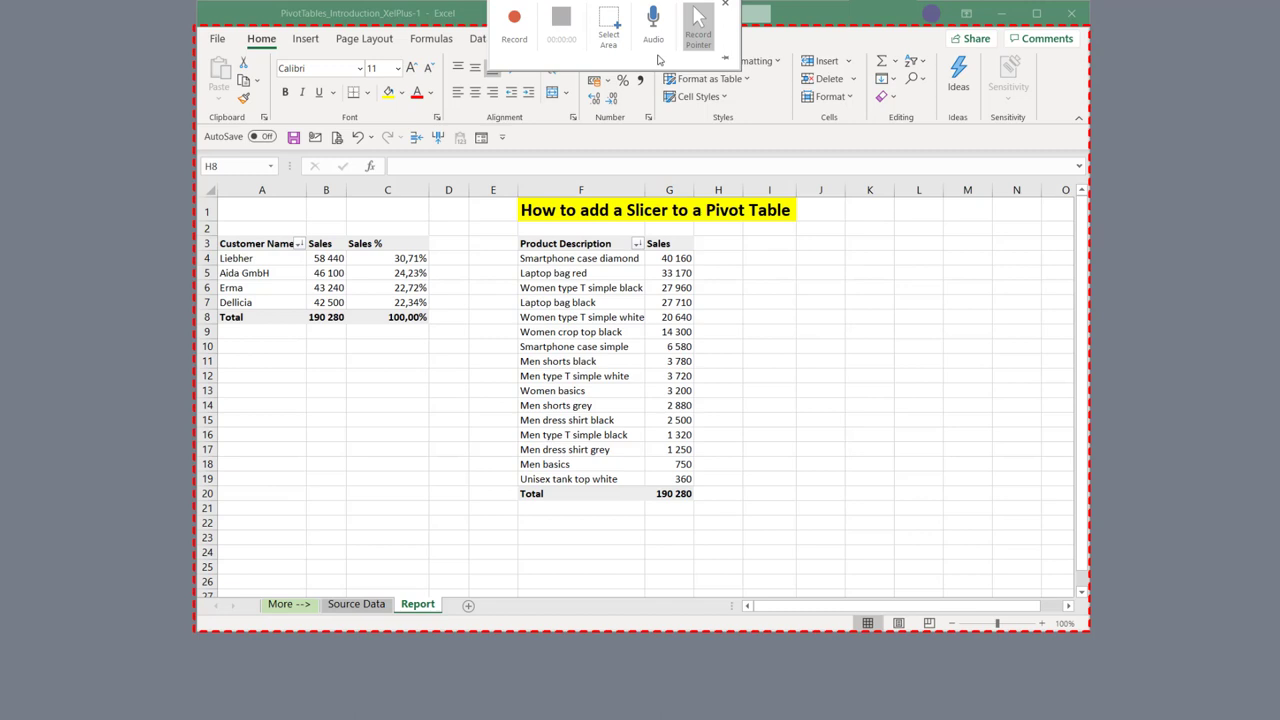
left_click(514, 18)
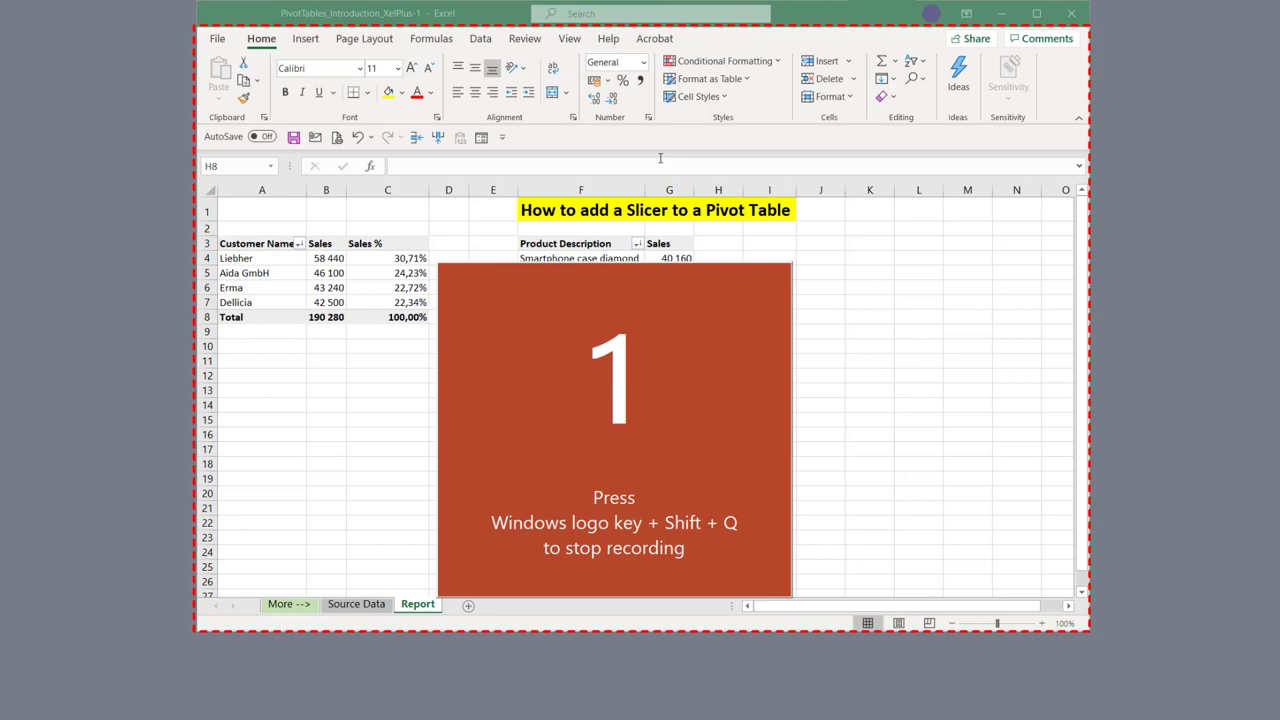
Add a Region slicer to the sales pivot table while recording, then stop
left_click(568, 60)
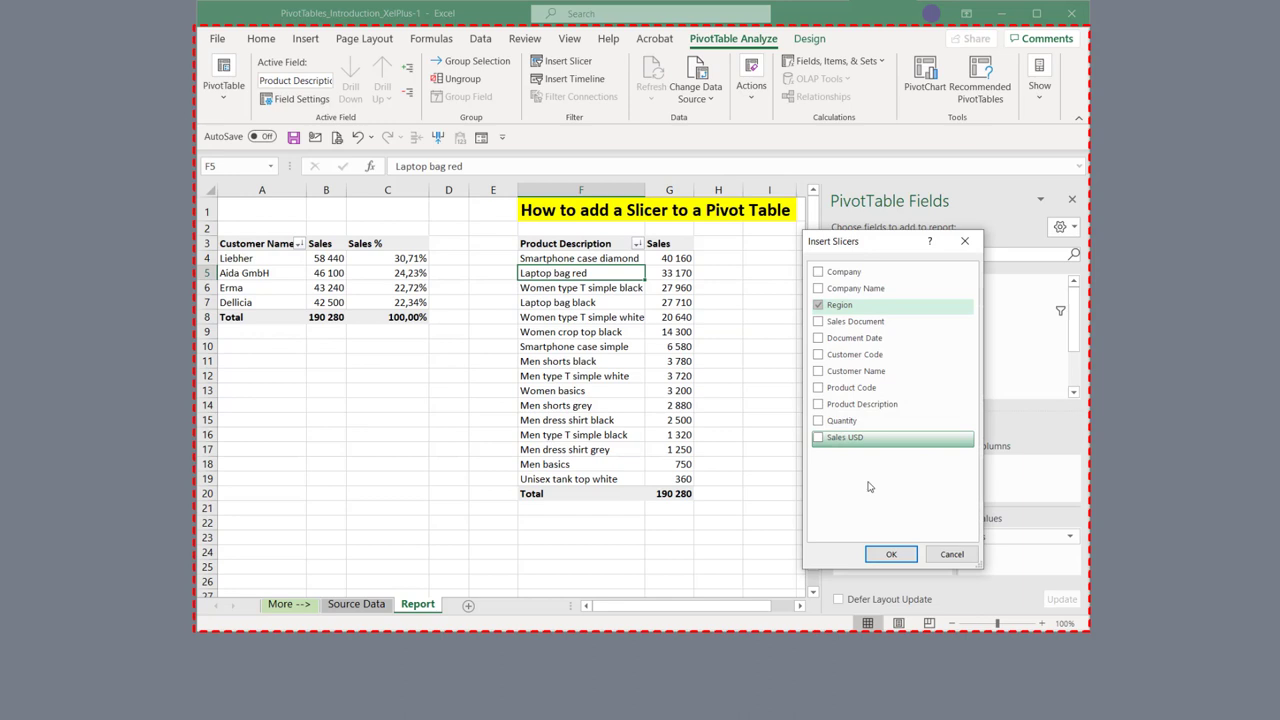
left_click(890, 554)
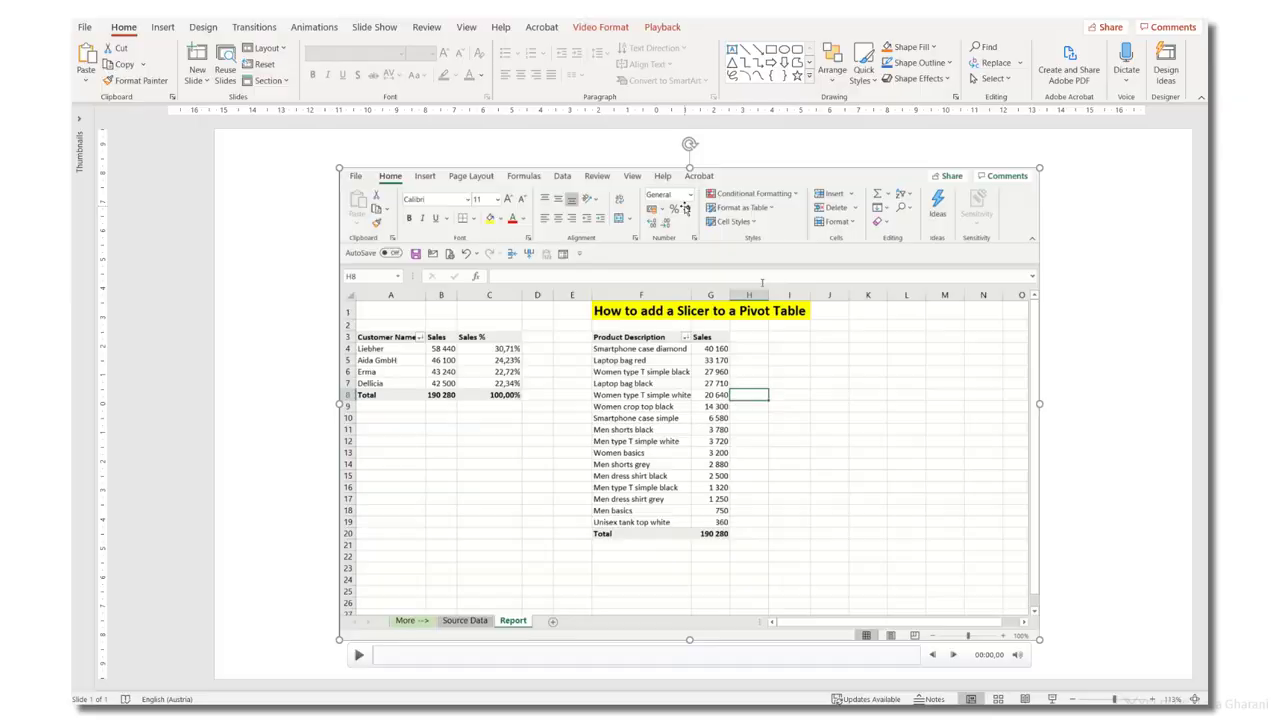
Raise the screen recording's brightness and contrast via Video Corrections Options
left_click(132, 60)
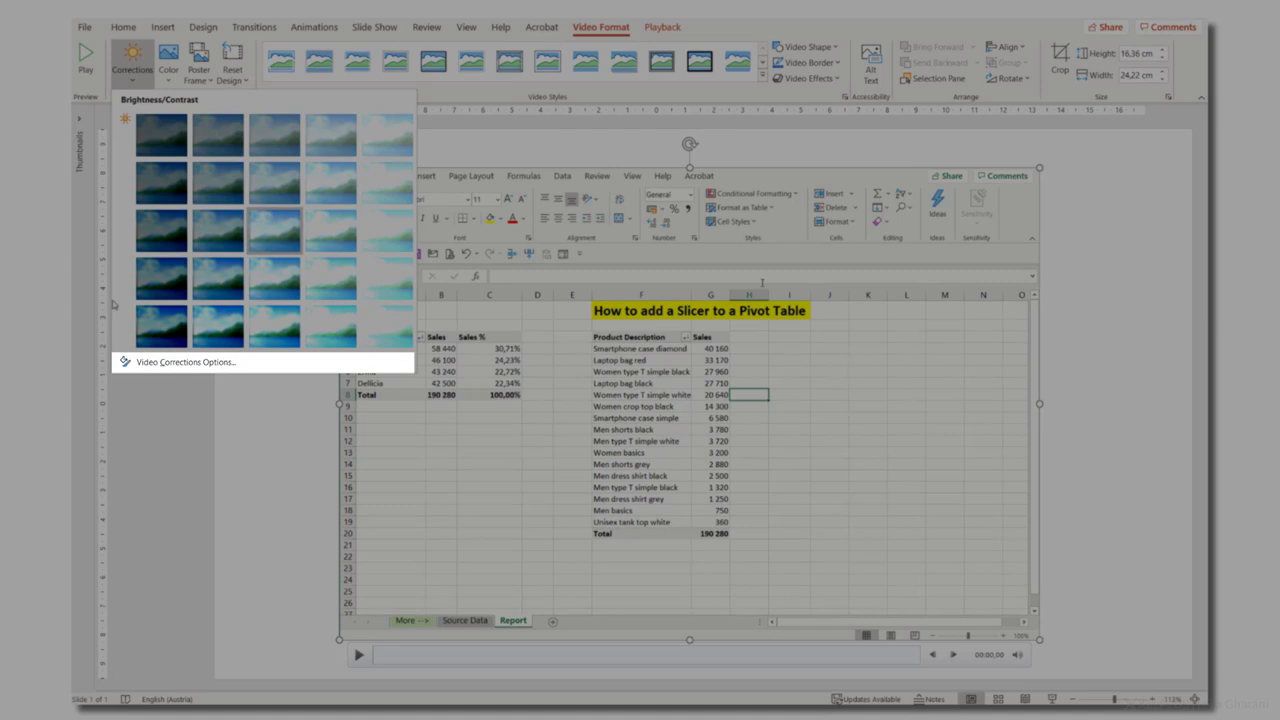
left_click(184, 362)
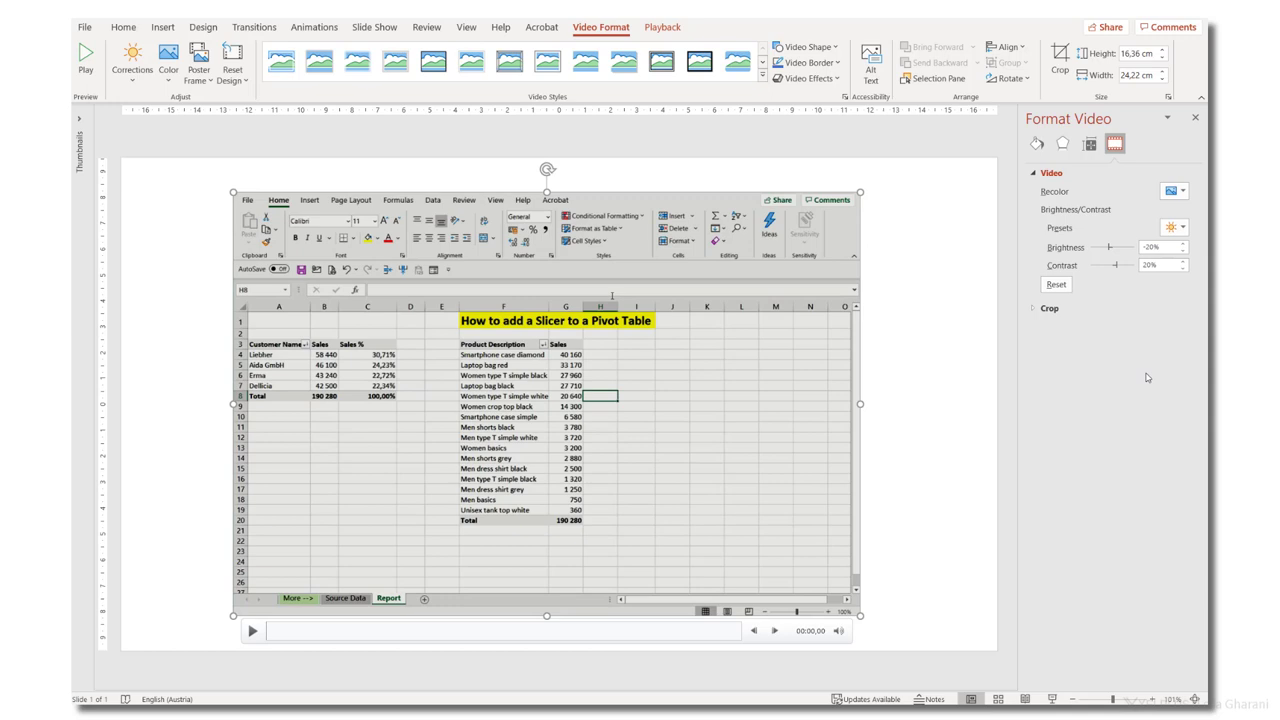
left_click(1056, 284)
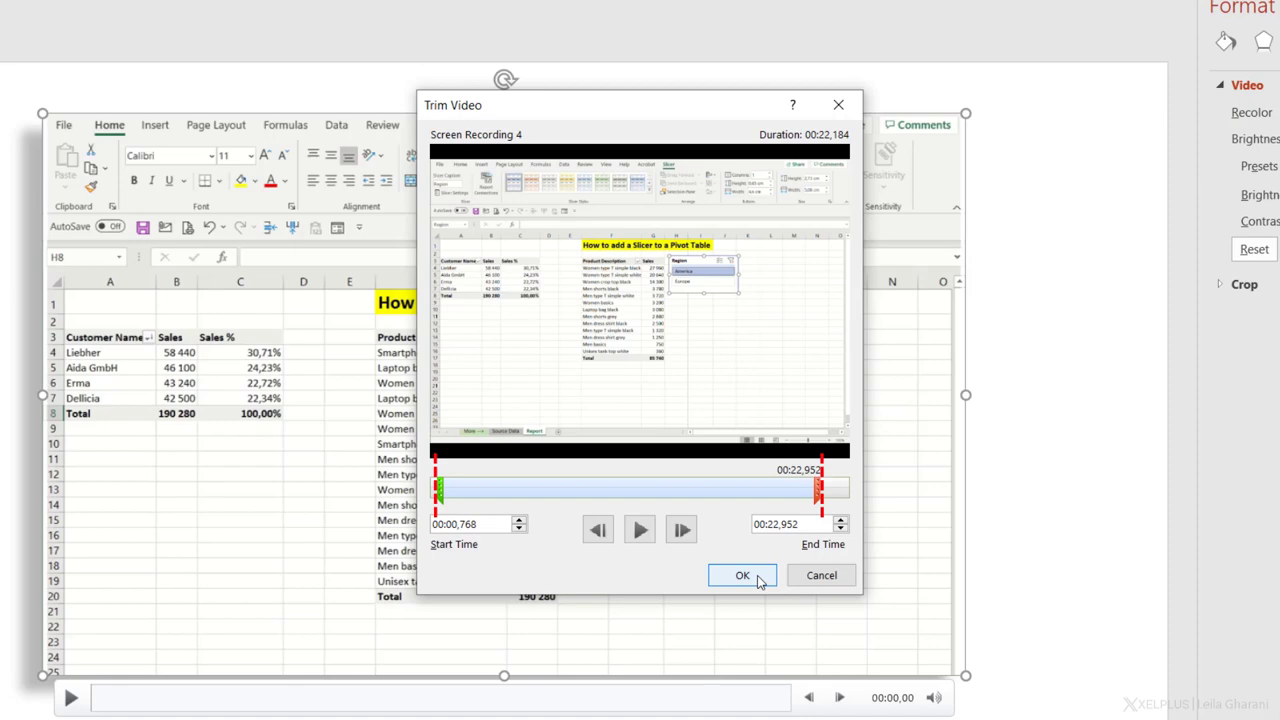
Trim the recording to start at 00:00.768, then bring up Create a Video export
left_click(742, 576)
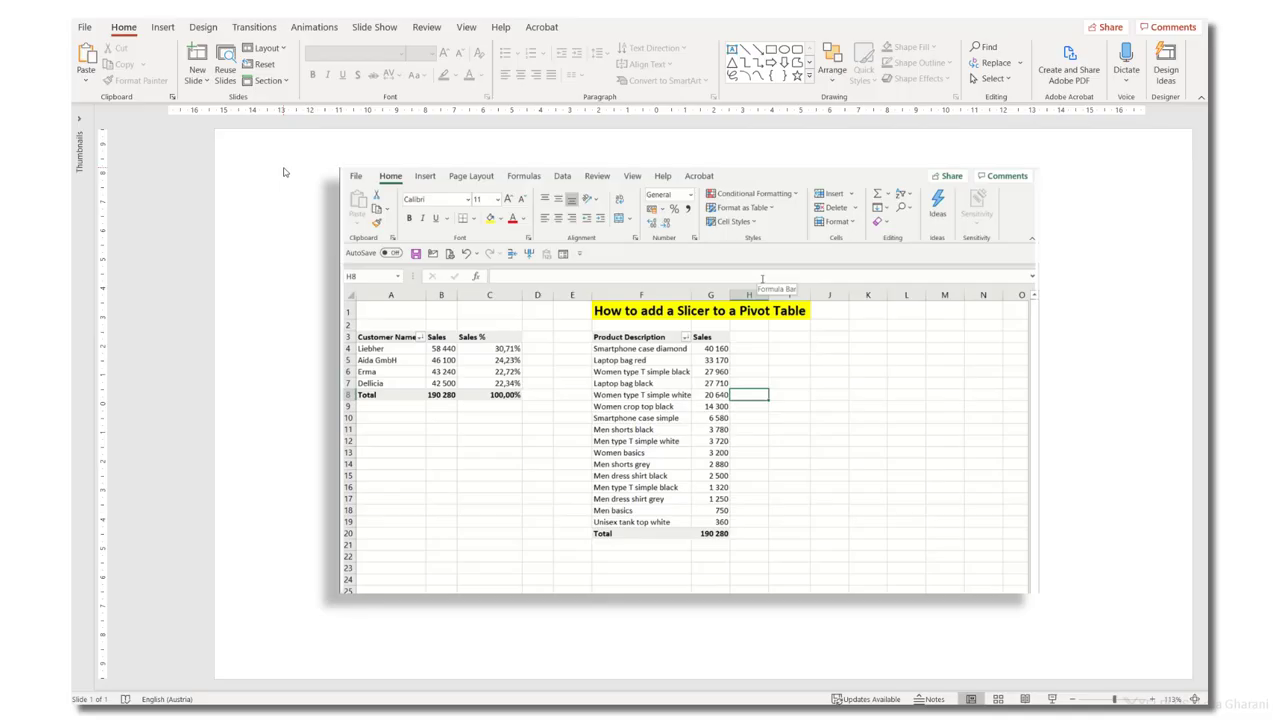
left_click(84, 28)
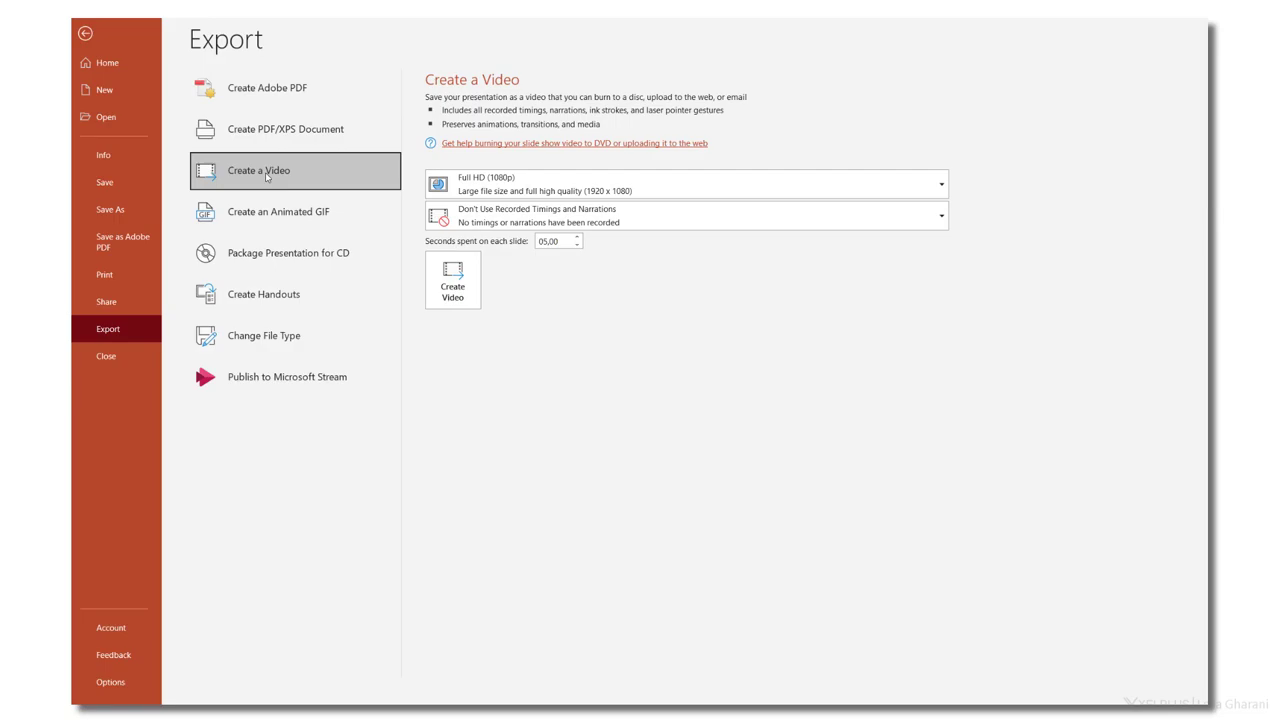